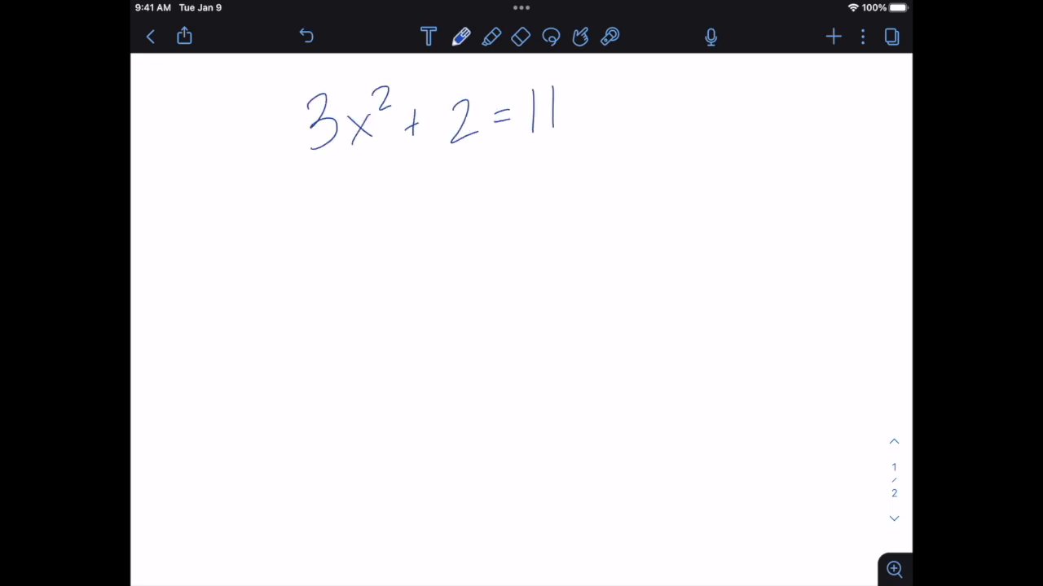
Switch to the red pen for the subtract-2 step under 3x² + 2 = 11
left_click(461, 36)
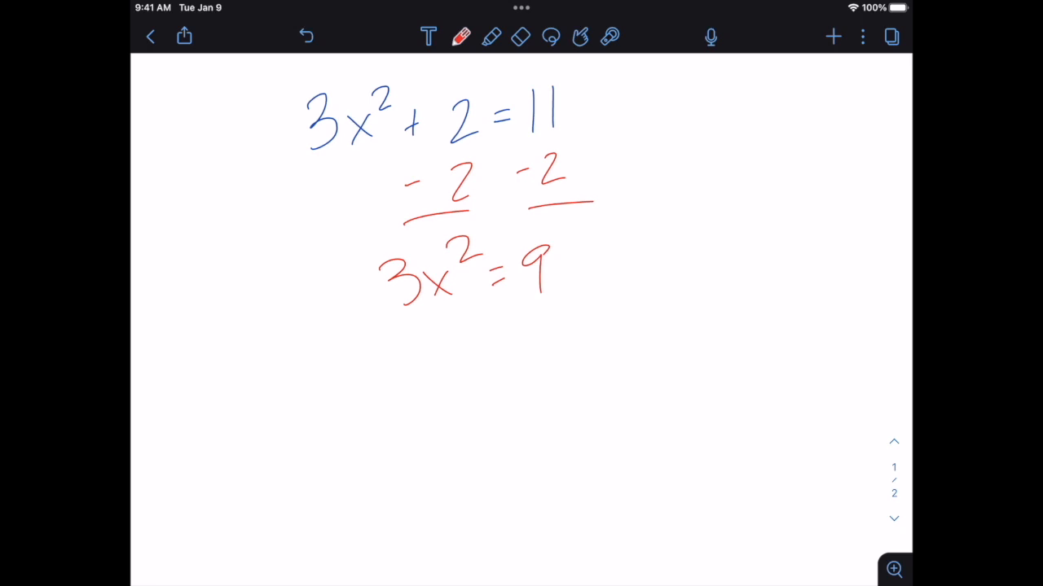
Set the pen to dark blue at size 2
left_click(461, 36)
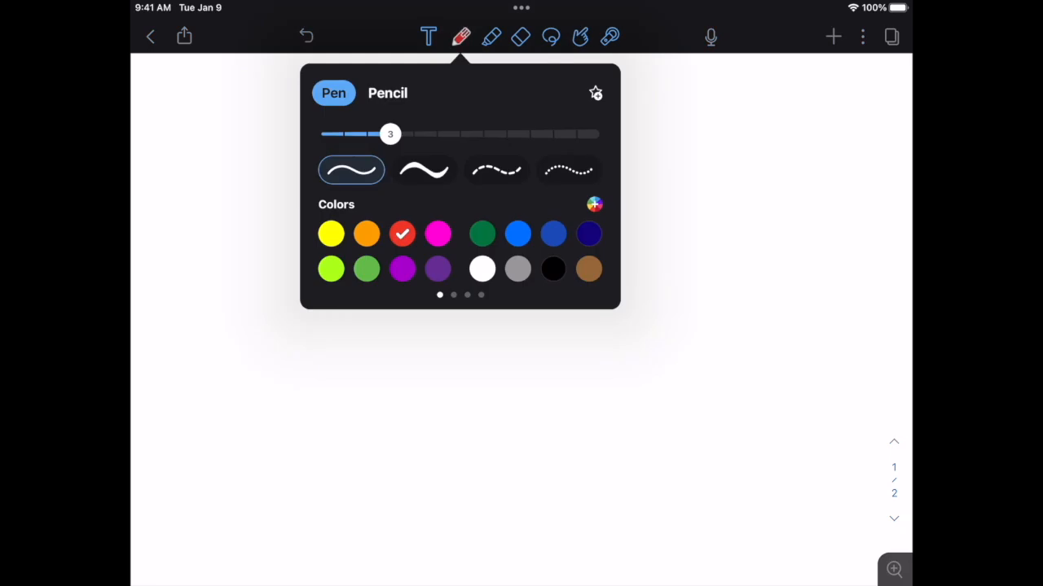
left_click(554, 234)
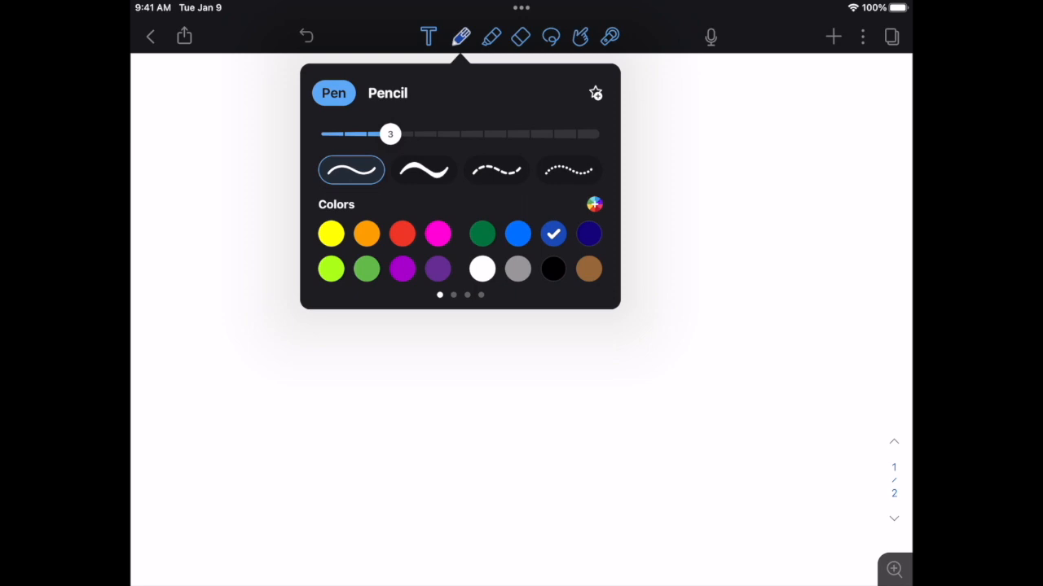
left_click_drag(391, 133, 366, 133)
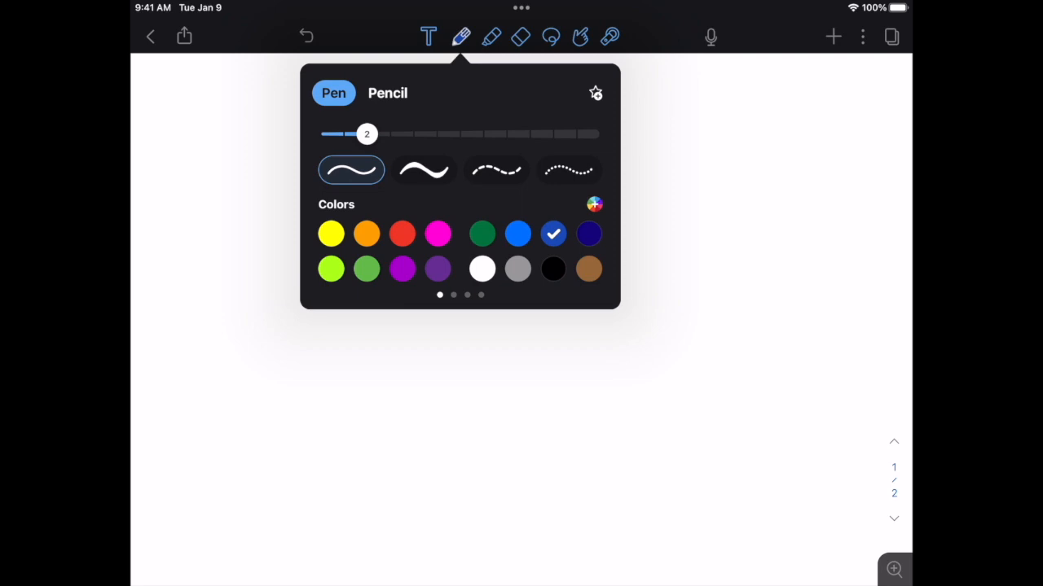
scroll("left", 3)
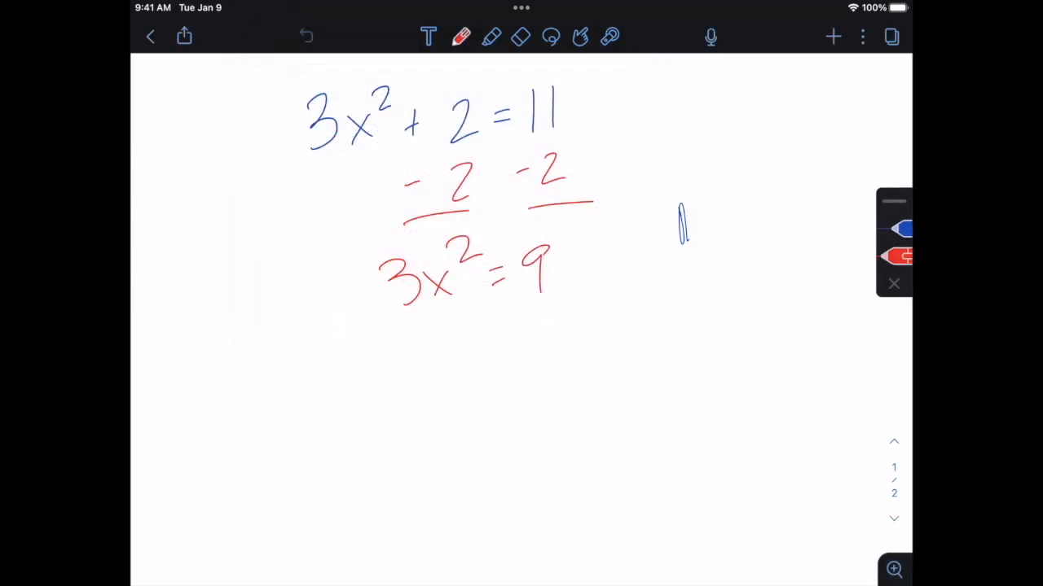
Save the blue, red, green and purple pens to the Favorites toolbar
left_click(461, 36)
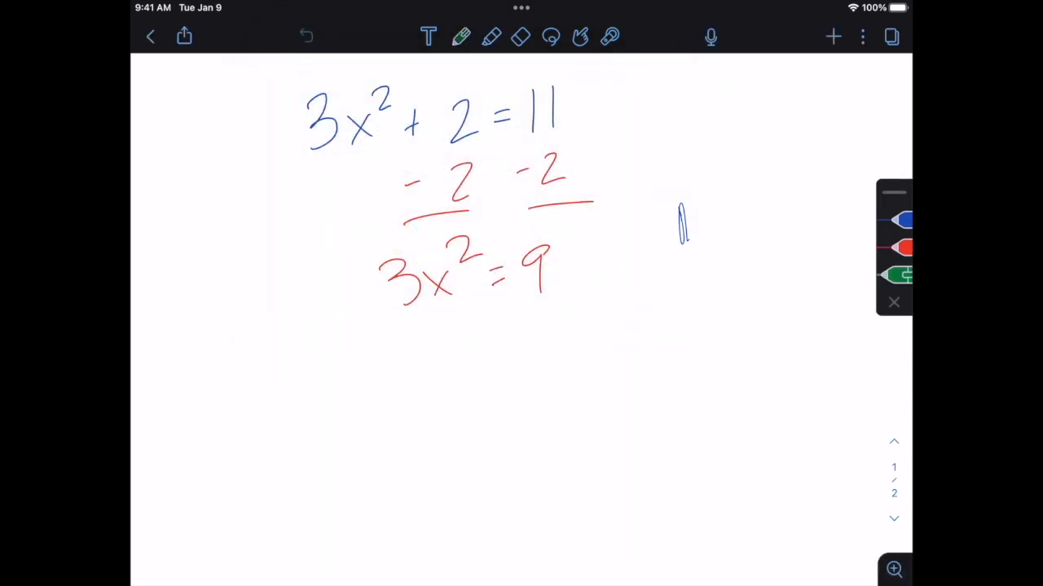
left_click(461, 36)
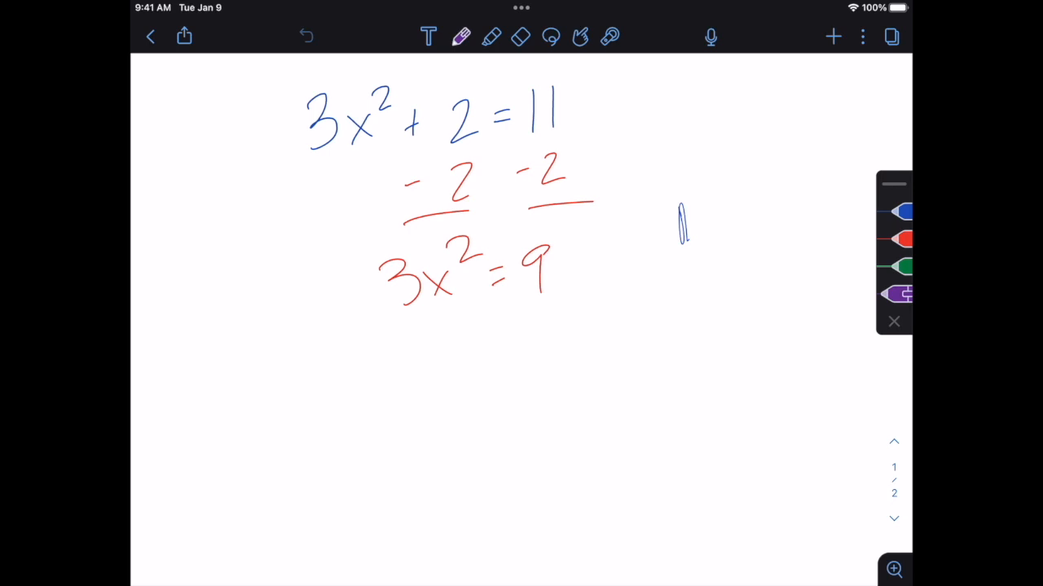
Choose a yellow highlighter and save yellow, orange and lime highlighters as favorites
left_click(492, 36)
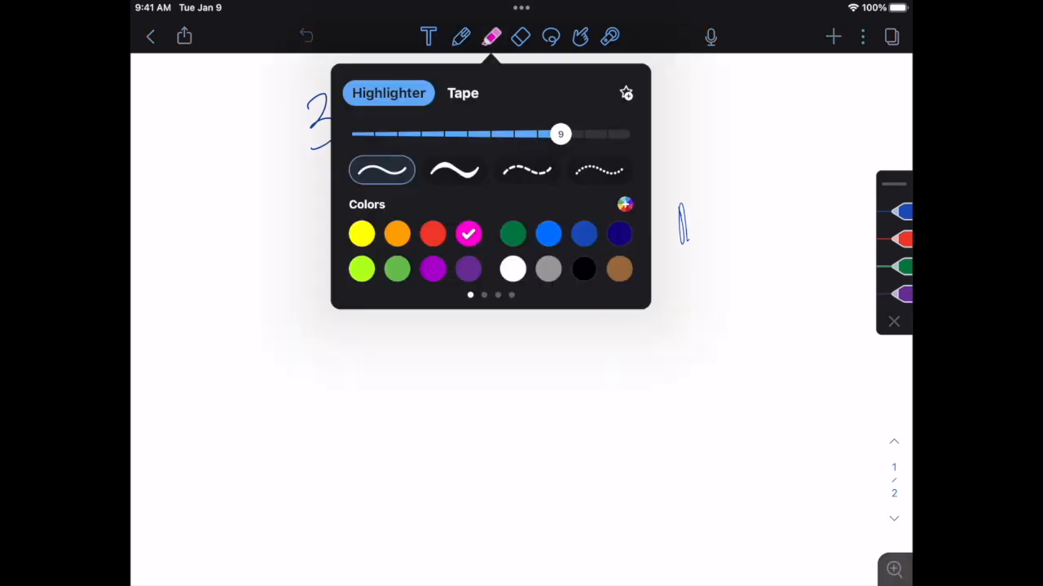
left_click(362, 235)
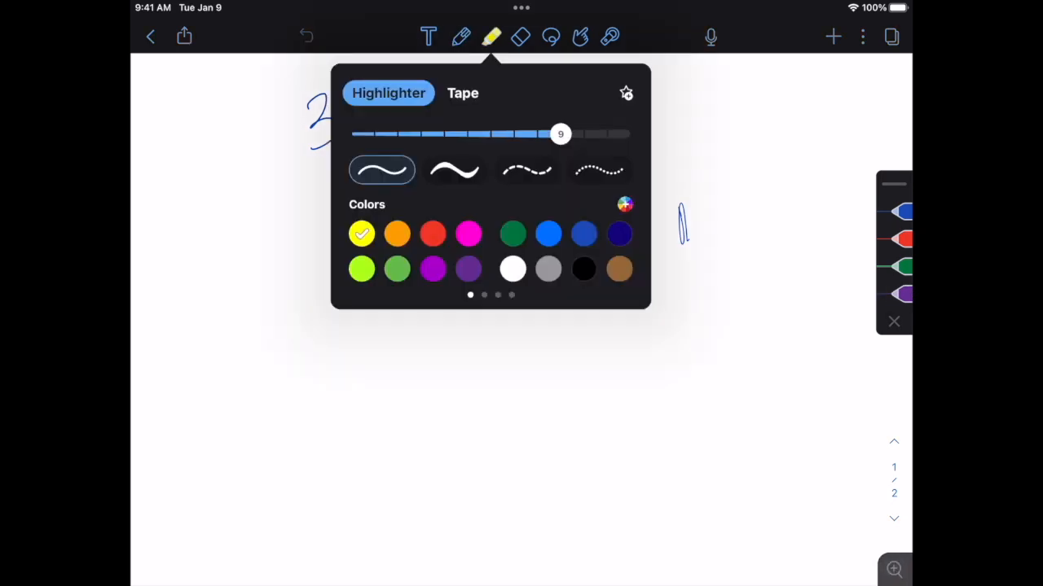
left_click(397, 234)
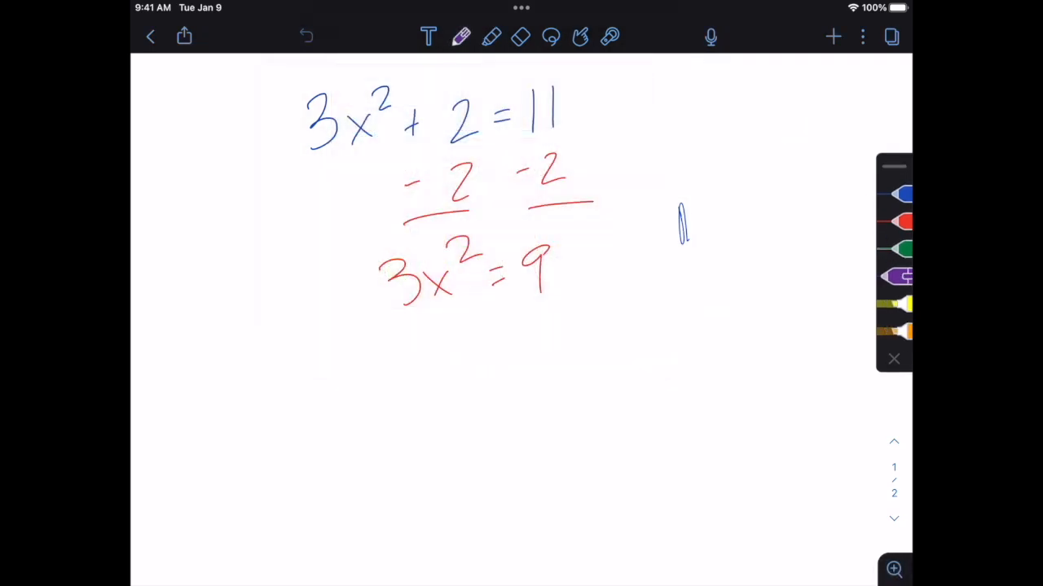
left_click(461, 36)
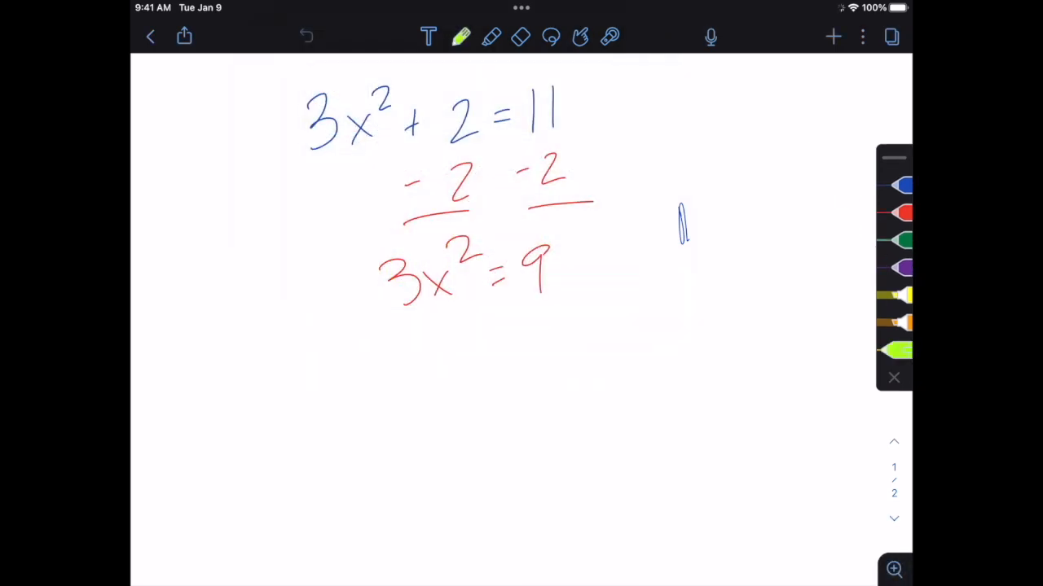
left_click(896, 212)
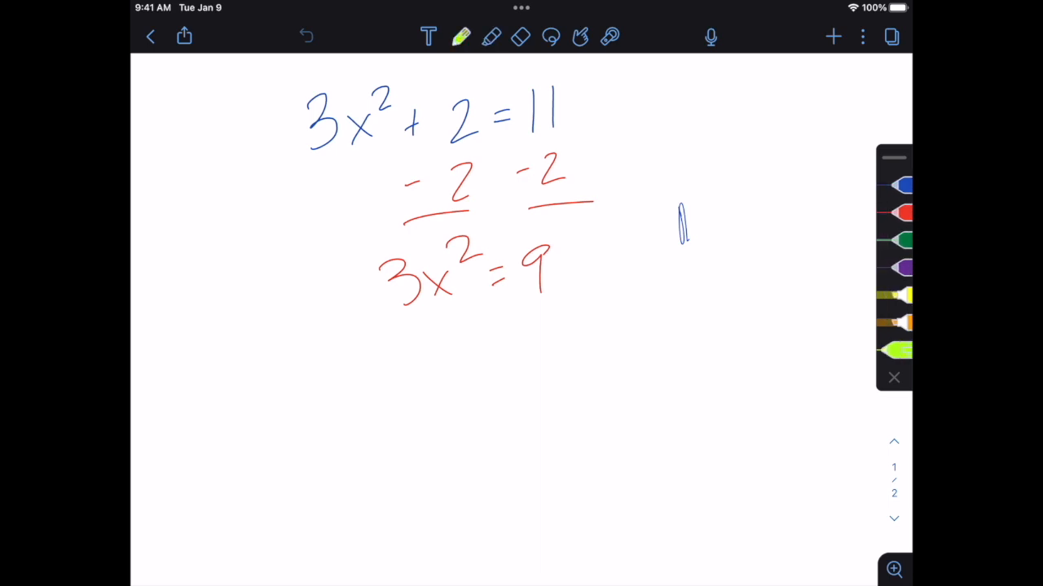
Write /3 under both sides and x² = 3 with the saved green pen
left_click(896, 240)
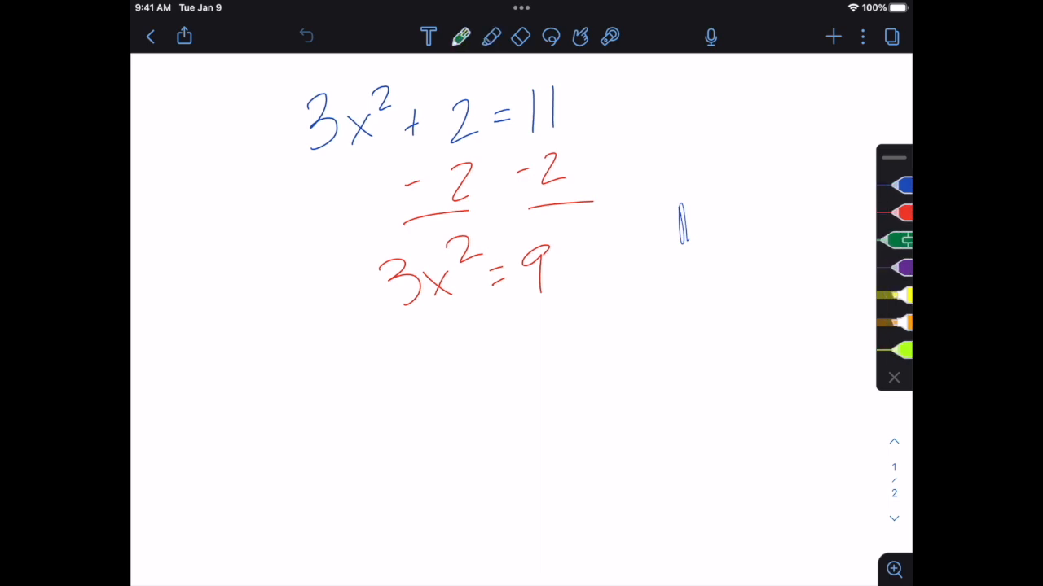
left_click_drag(400, 312, 538, 338)
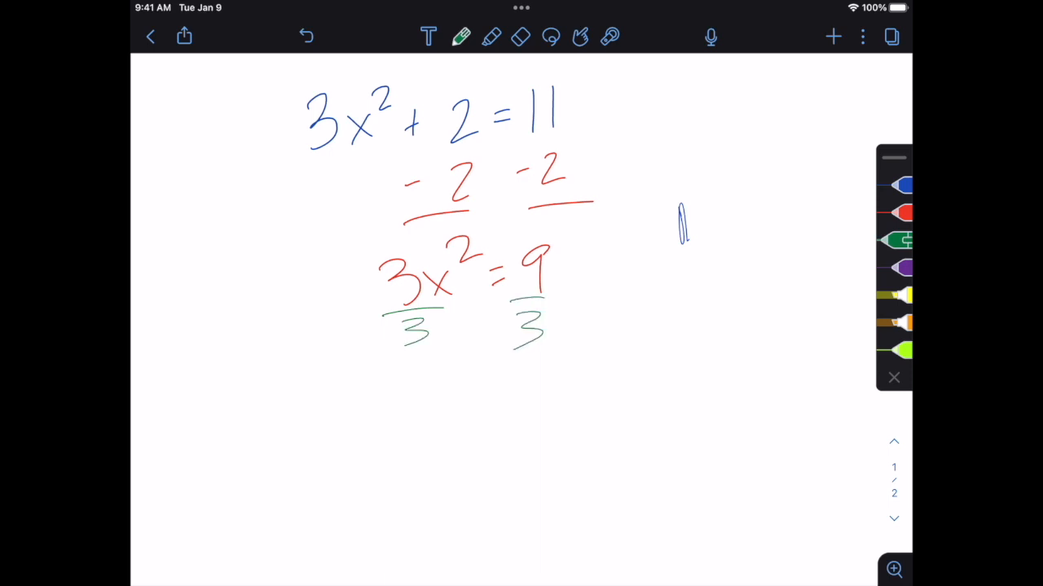
left_click_drag(424, 391, 551, 407)
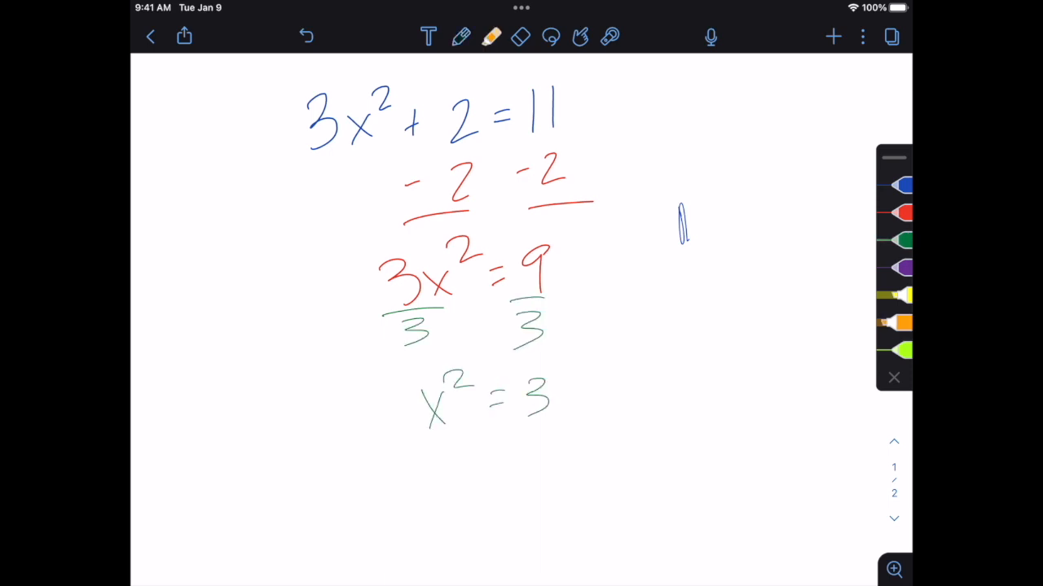
Highlight both divisor 3s with the orange highlighter favorite
left_click_drag(391, 329, 443, 329)
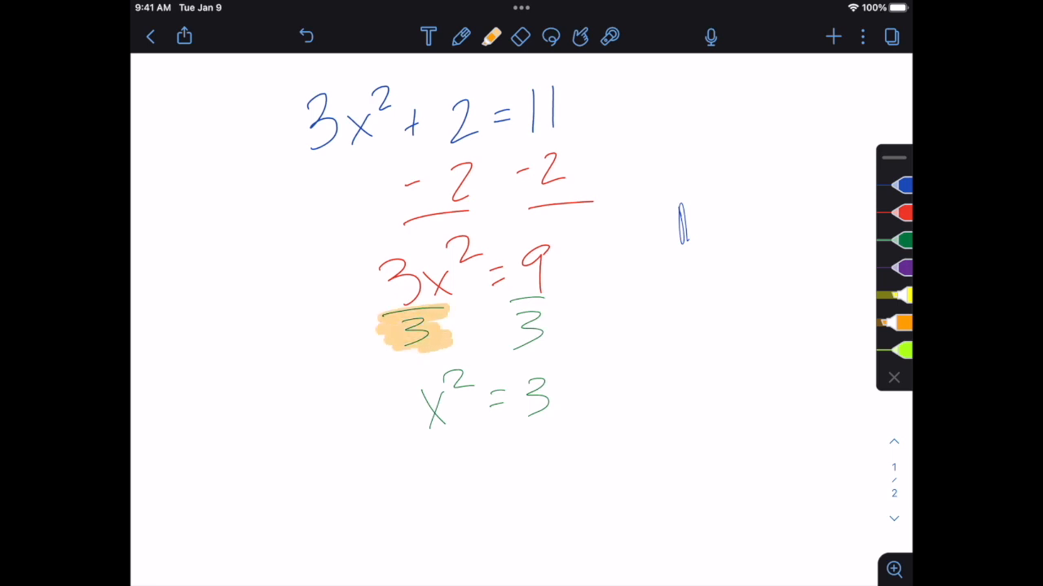
left_click_drag(492, 326, 557, 326)
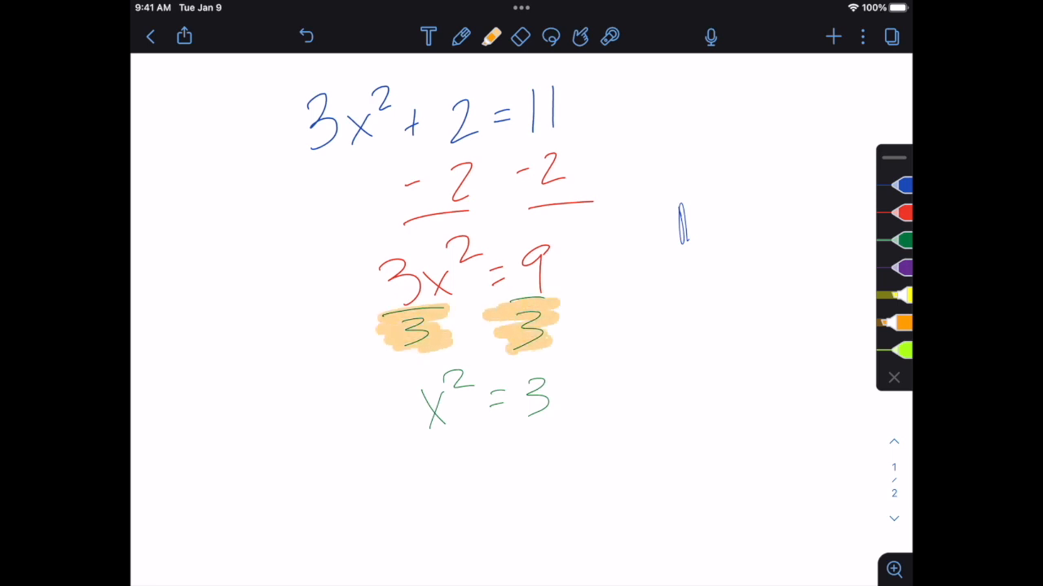
left_click_drag(391, 176, 489, 177)
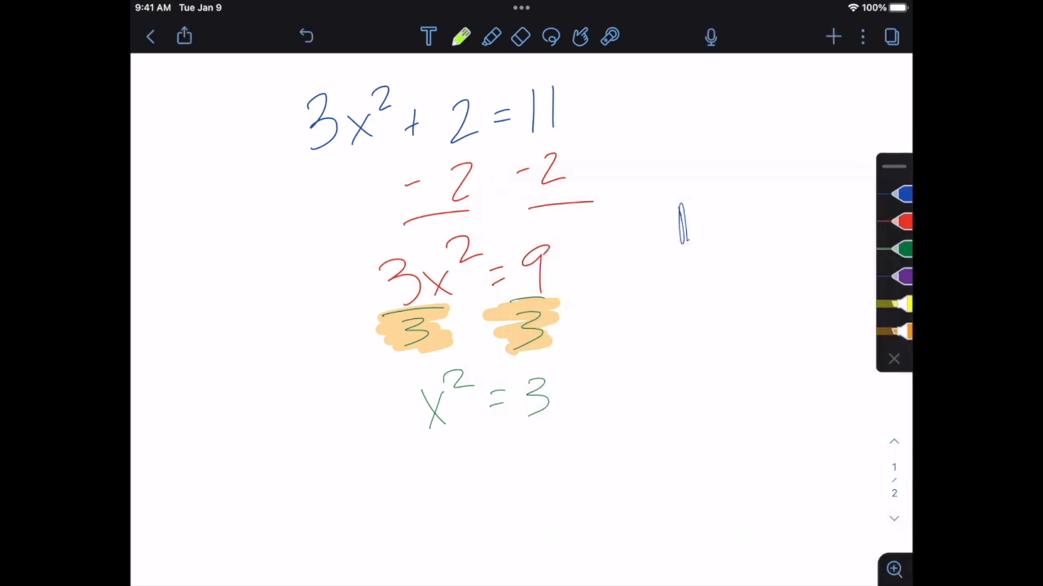
Pick the lime green highlighter and mark the two −2 terms
left_click(492, 36)
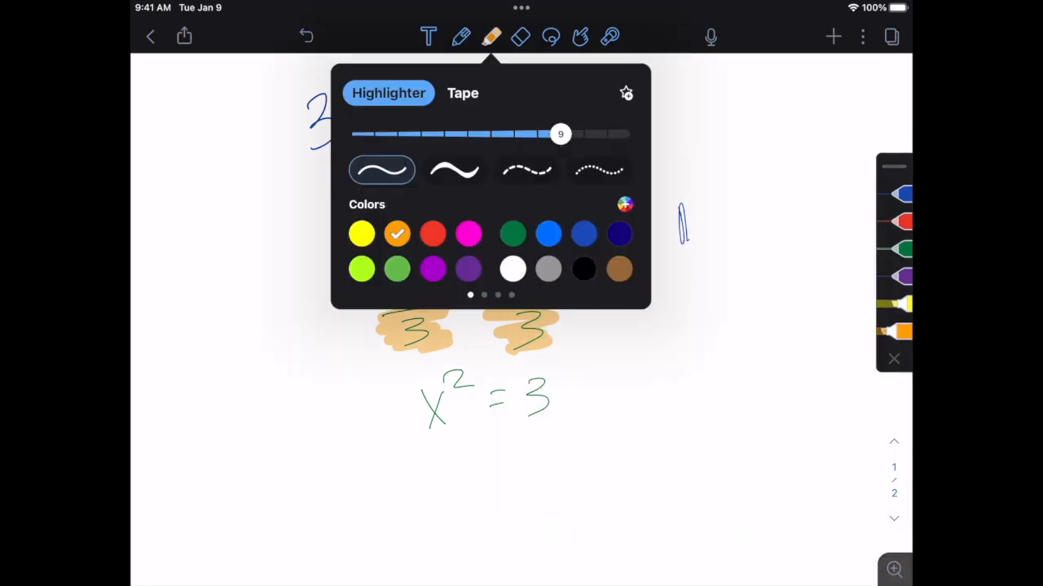
left_click(361, 268)
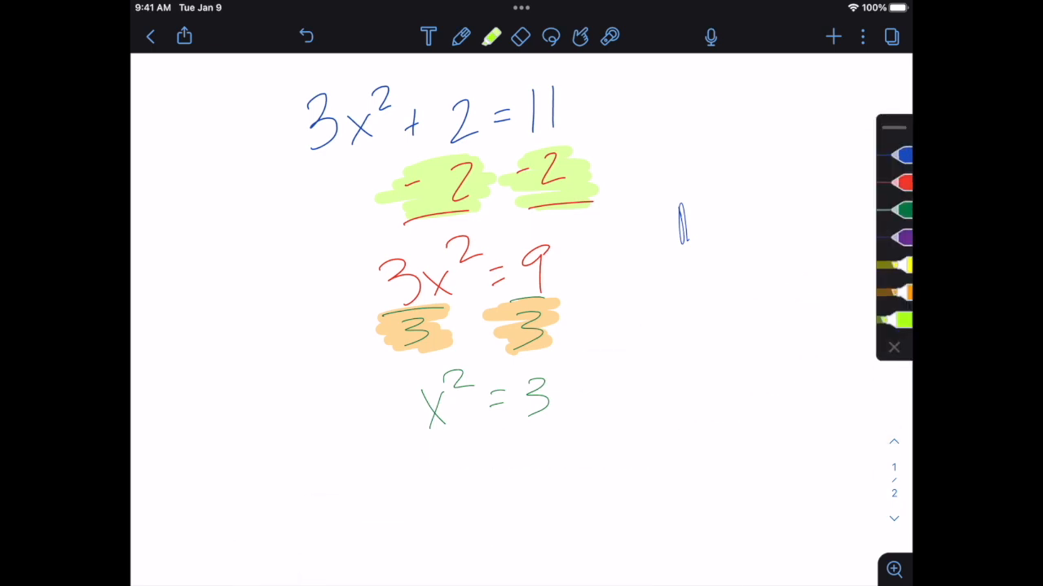
left_click(893, 345)
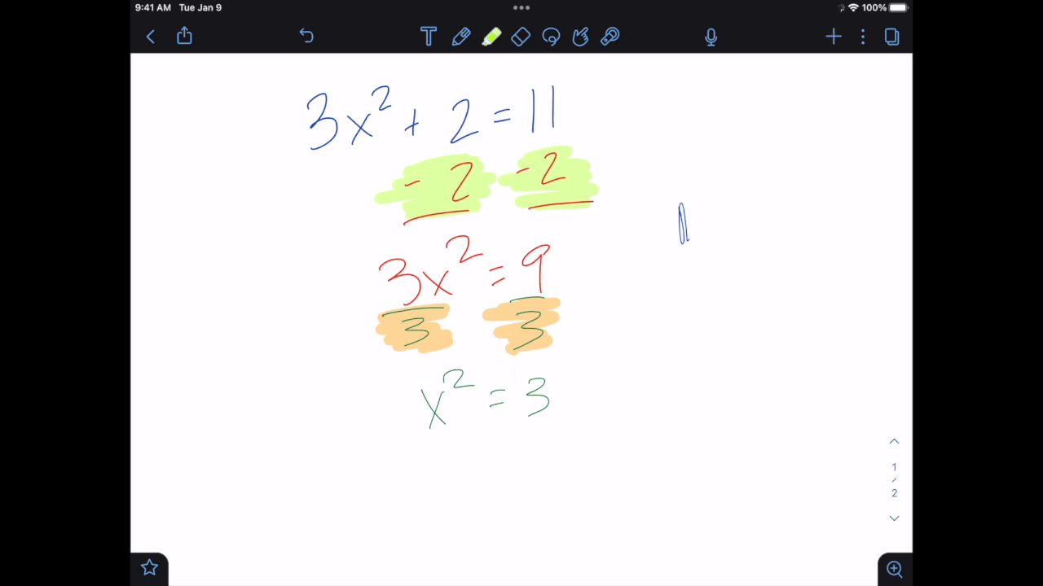
Select the saved blue pen, then the saved red pen from Favorites
left_click(461, 36)
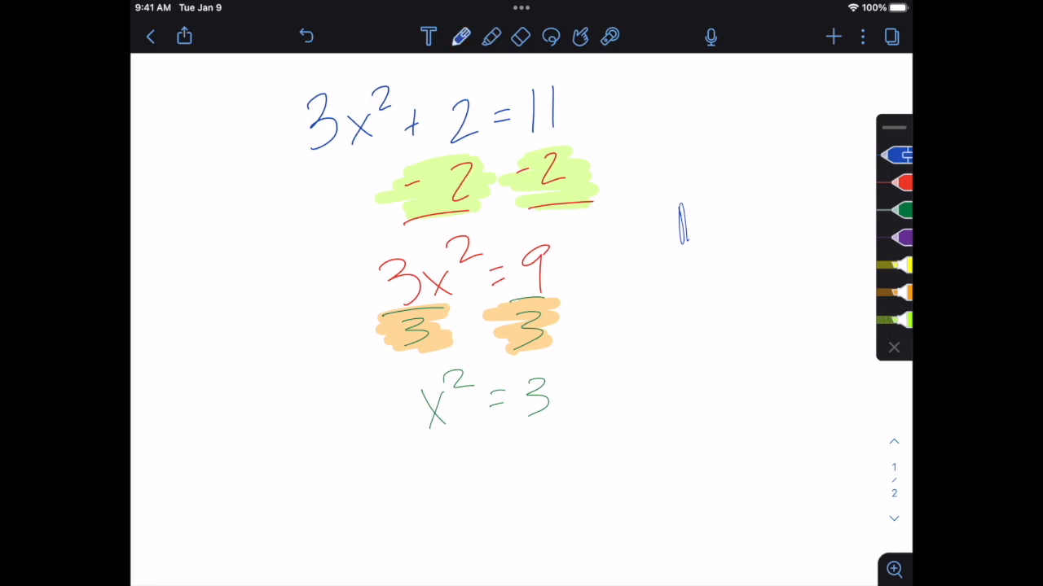
left_click(461, 36)
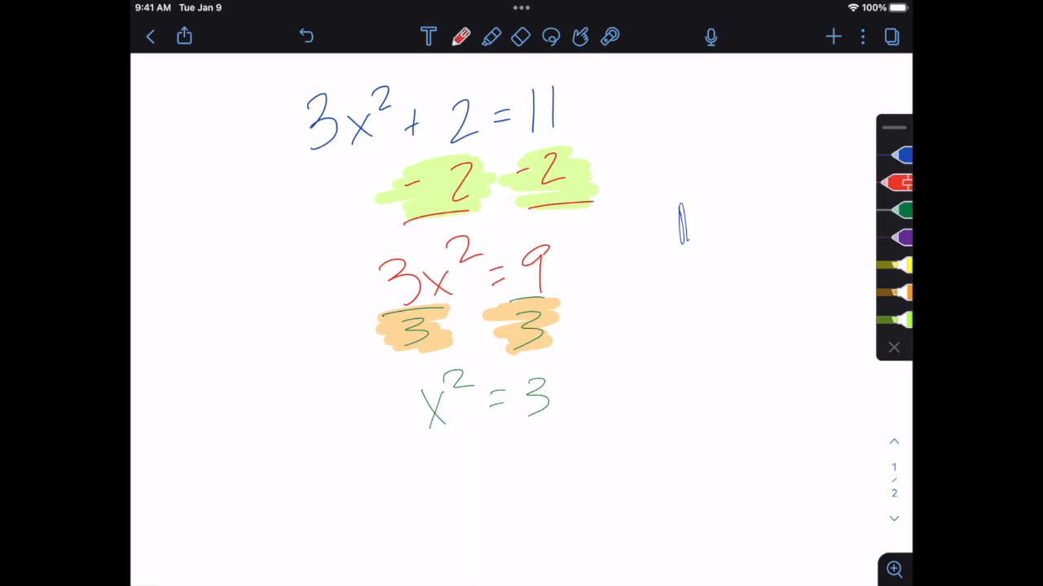
left_click(896, 238)
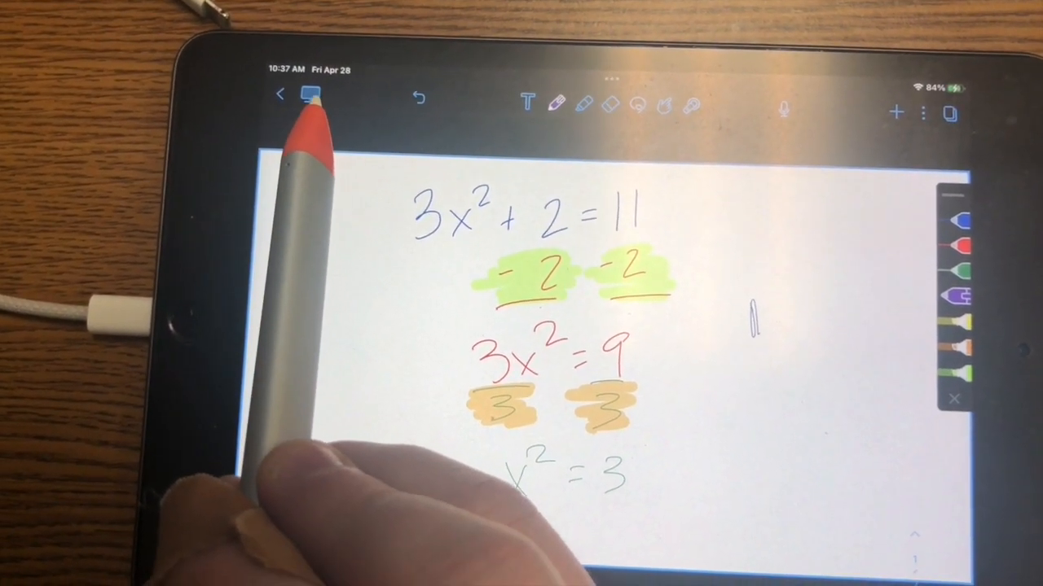
Show the Mirror as Presentation/Screen options from the mirroring icon
left_click(313, 94)
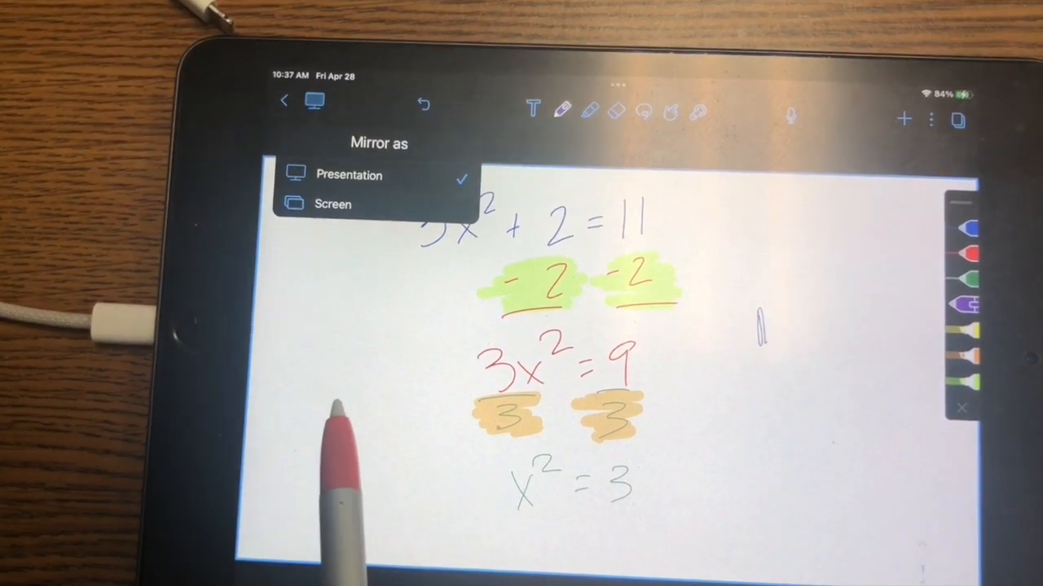